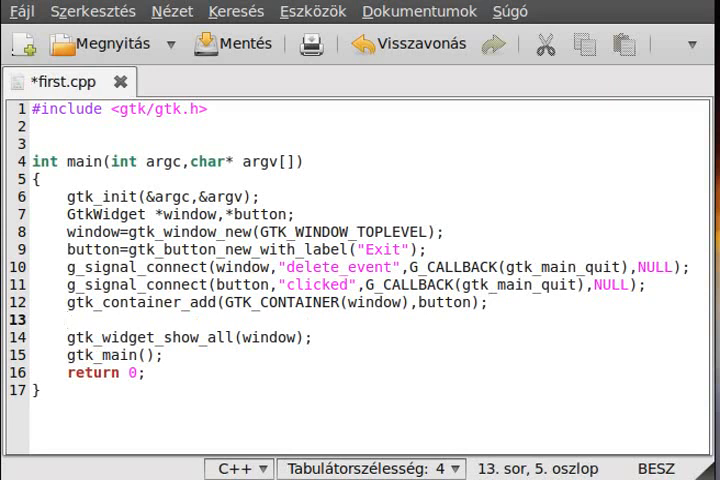
- Add gtk_window_set_size_request on a new line after the container-add line in first.cpp
{"action": "type", "text": "gtk_window_"}
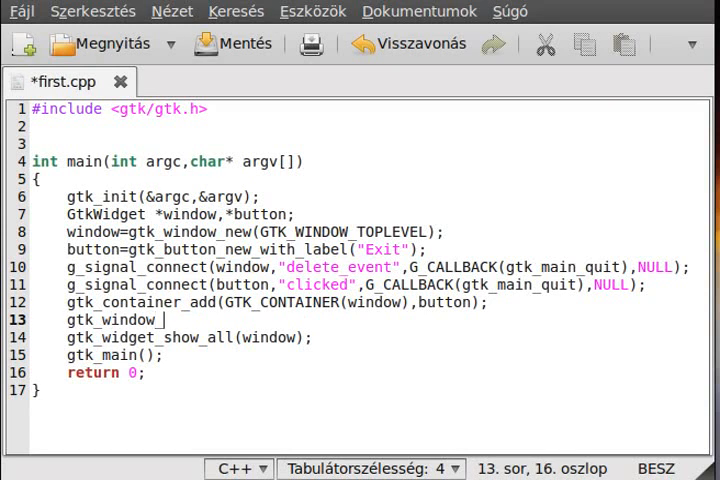
{"action": "type", "text": "set_size"}
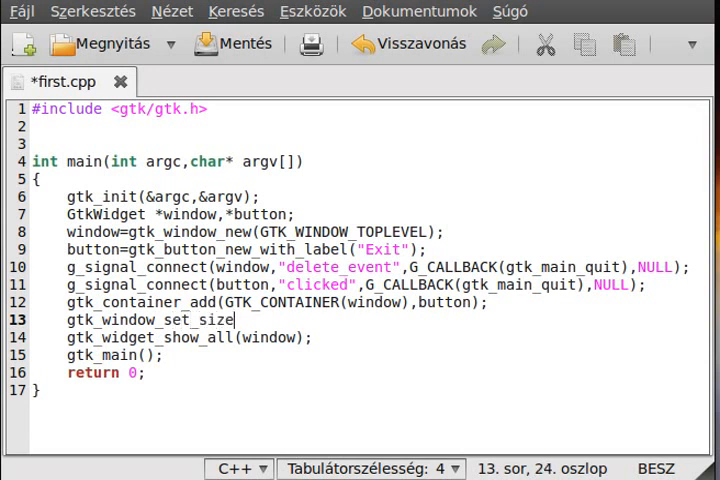
{"action": "type", "text": "_request"}
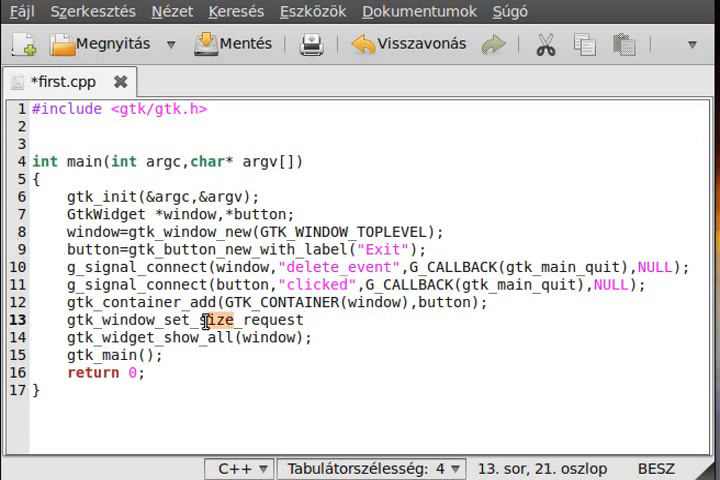
{"action": "double_click", "coordinate": [140, 320]}
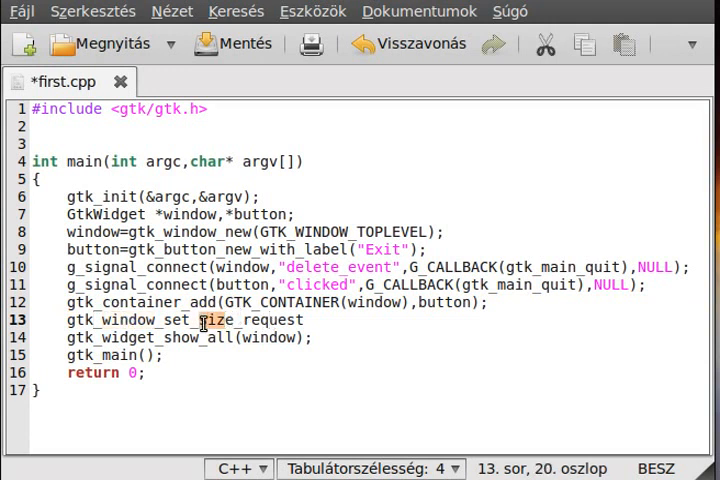
{"action": "double_click", "coordinate": [190, 320]}
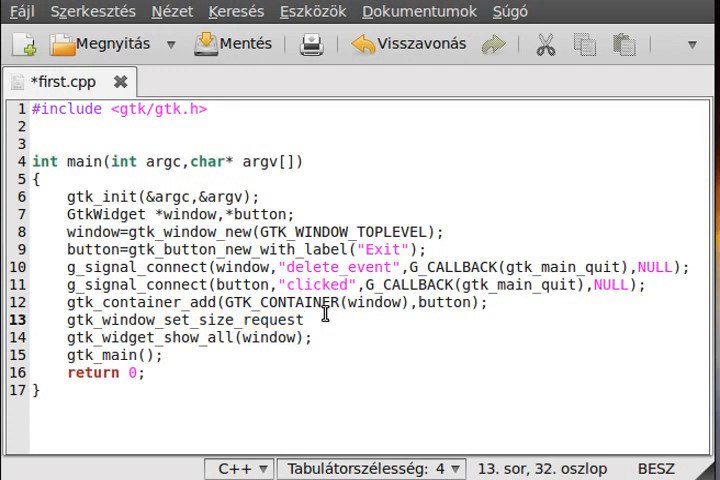
{"action": "mouse_move", "coordinate": [268, 108]}
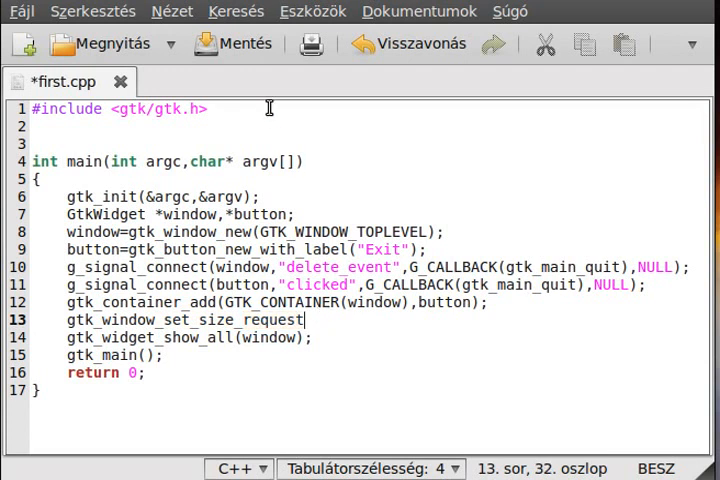
{"action": "mouse_move", "coordinate": [256, 132]}
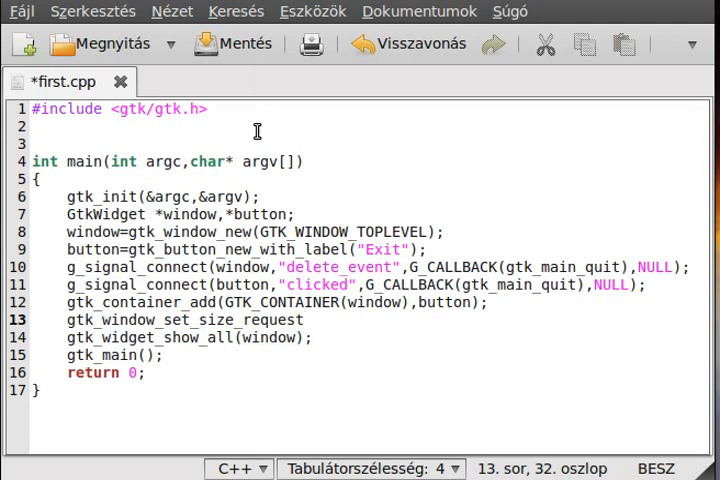
{"action": "left_click", "coordinate": [300, 320]}
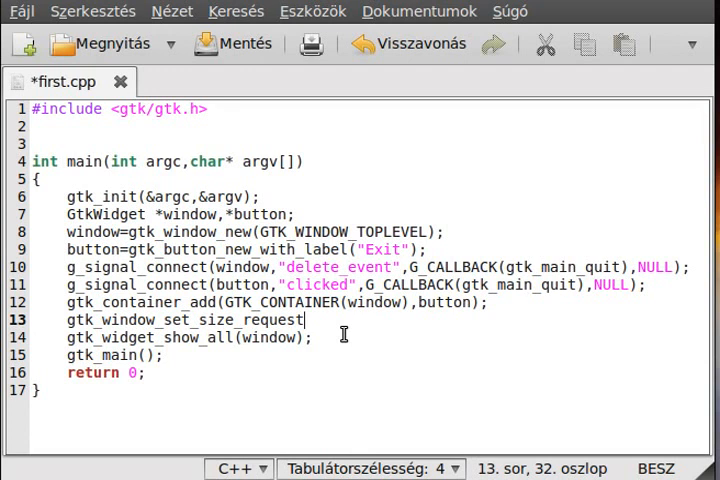
{"action": "mouse_move", "coordinate": [490, 434]}
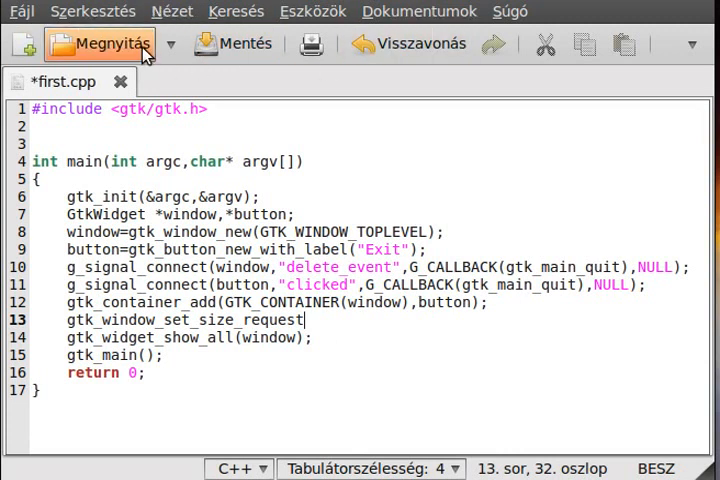
{"action": "mouse_move", "coordinate": [150, 10]}
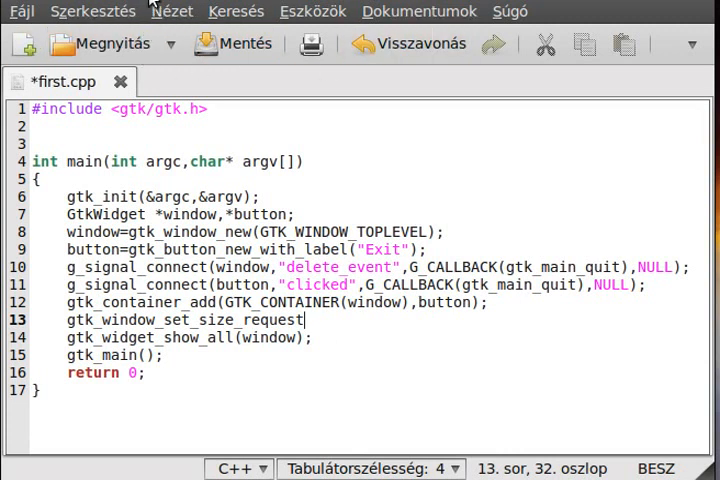
{"action": "mouse_move", "coordinate": [316, 212]}
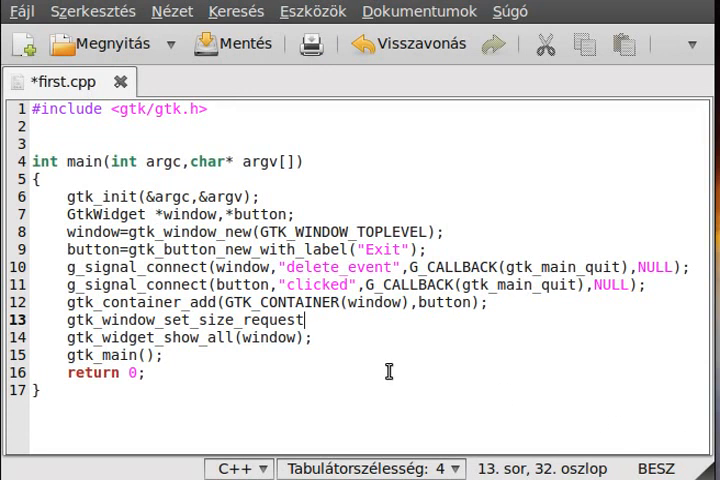
{"action": "mouse_move", "coordinate": [290, 358]}
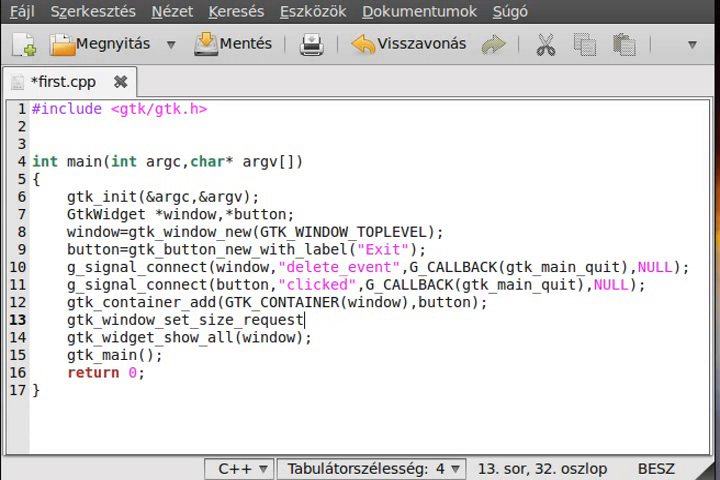
- Complete the call with (GTK_WINDOW(window), 300, 300); and save first.cpp
{"action": "type", "text": "(GT"}
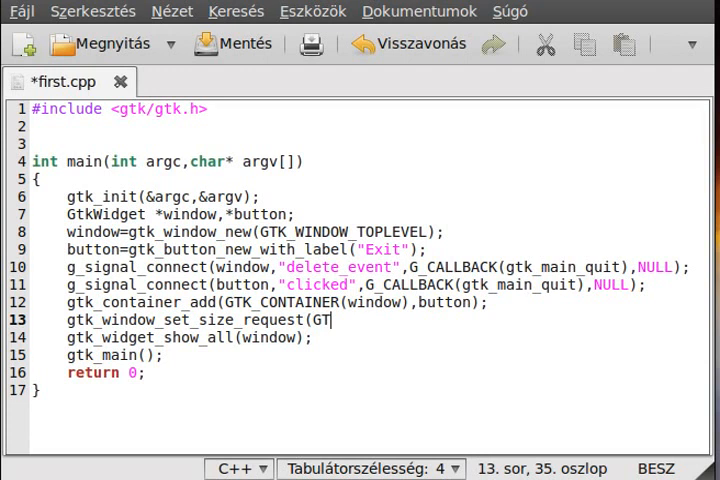
{"action": "type", "text": "K_WINDOW"}
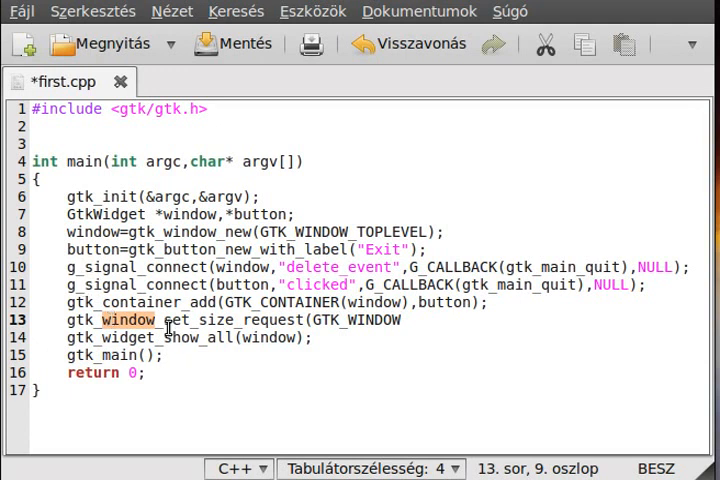
{"action": "left_click", "coordinate": [96, 320]}
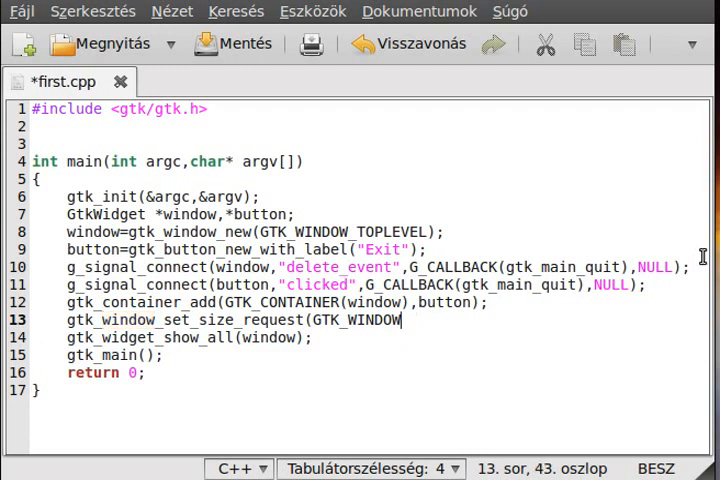
{"action": "type", "text": "(window)"}
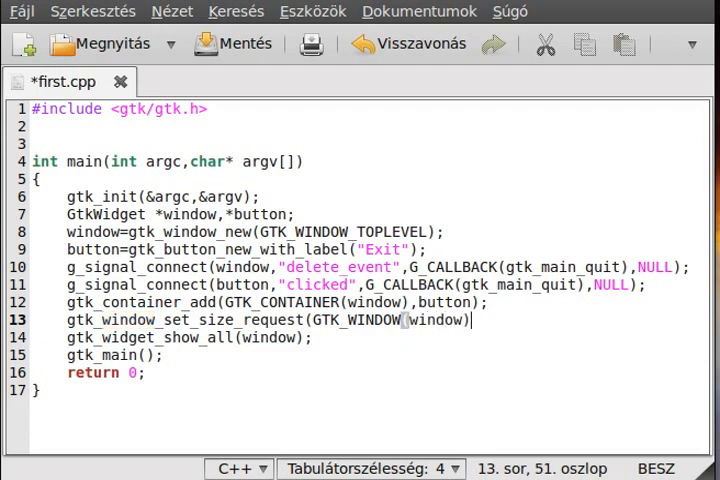
{"action": "type", "text": ","}
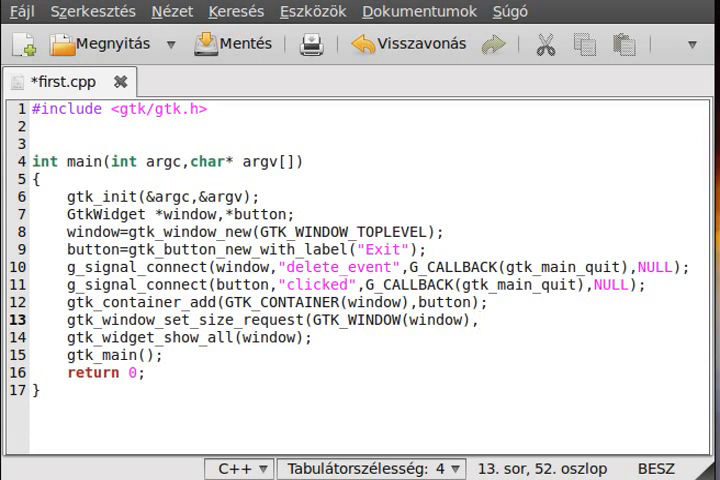
{"action": "type", "text": "300"}
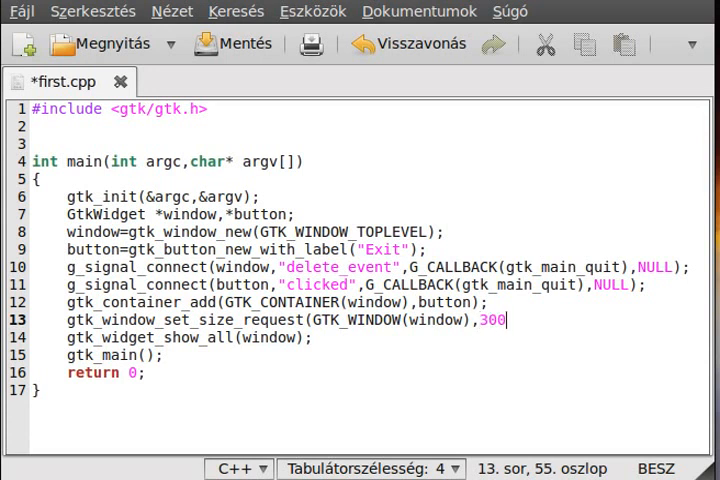
{"action": "type", "text": ", 30"}
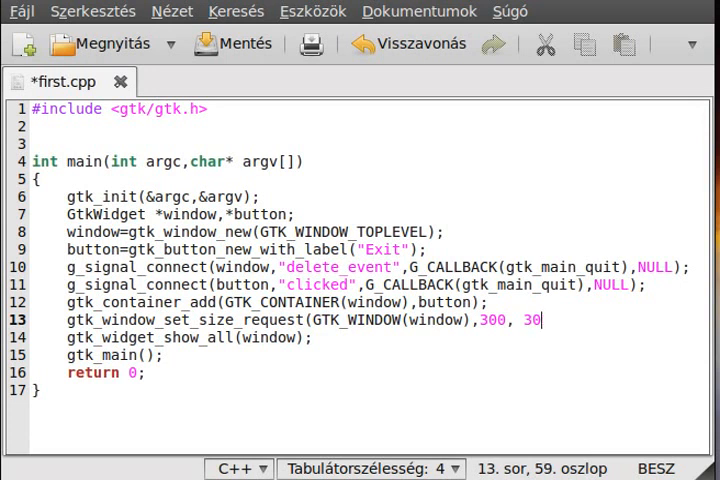
{"action": "type", "text": "0);"}
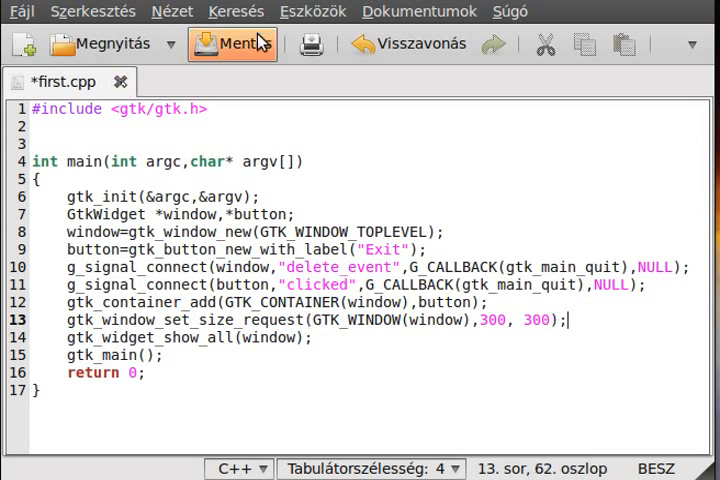
{"action": "left_click", "coordinate": [232, 44]}
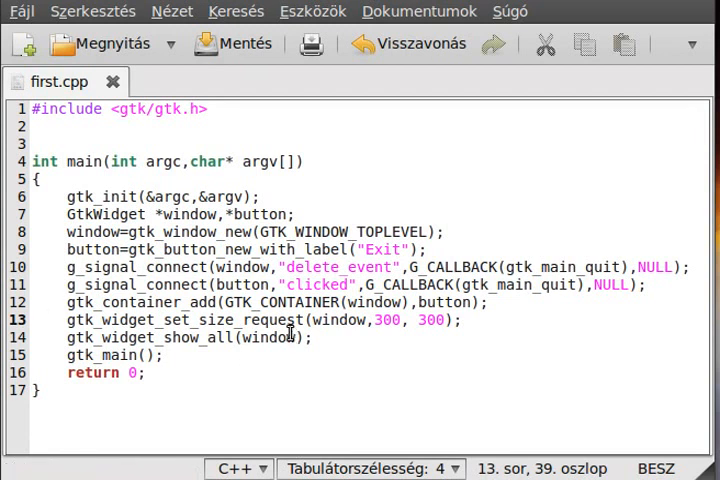
- Change line 13 to gtk_widget_set_size_request(window, 300, 300); and save
{"action": "left_click", "coordinate": [130, 336]}
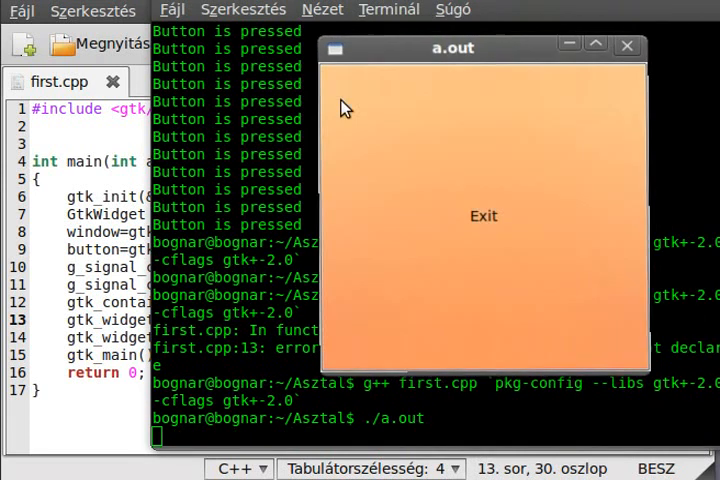
{"action": "mouse_move", "coordinate": [424, 196]}
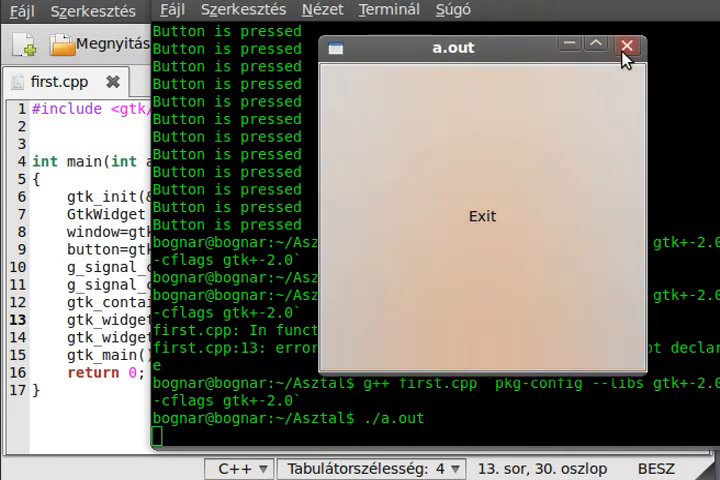
{"action": "mouse_move", "coordinate": [628, 48]}
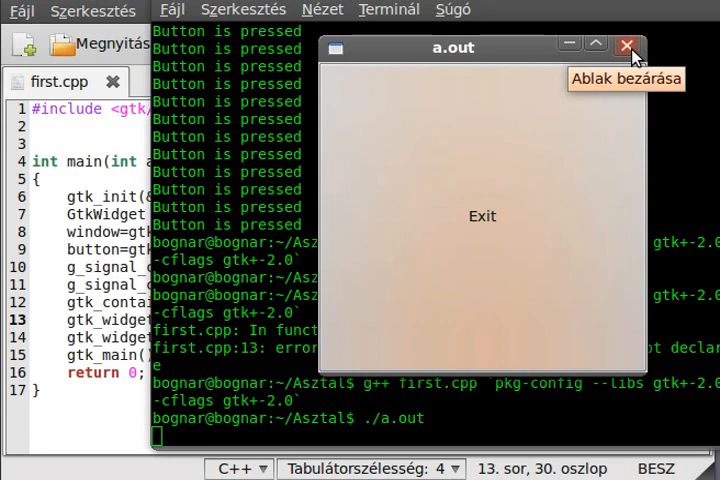
- Close the running a.out window showing the Exit button
{"action": "left_click", "coordinate": [628, 48]}
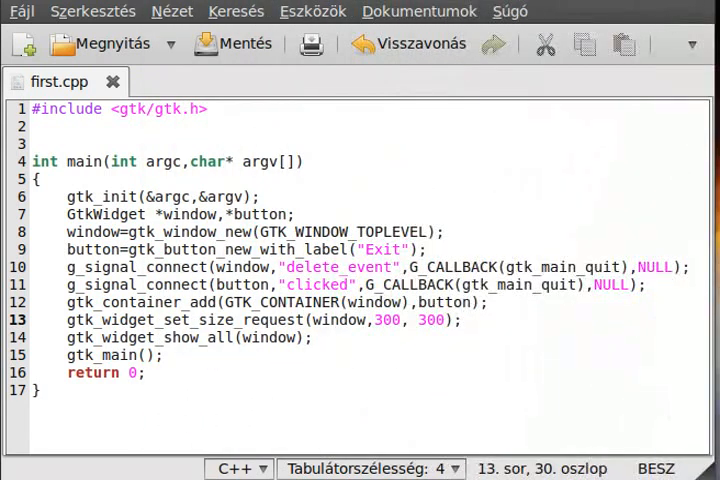
{"action": "mouse_move", "coordinate": [504, 320]}
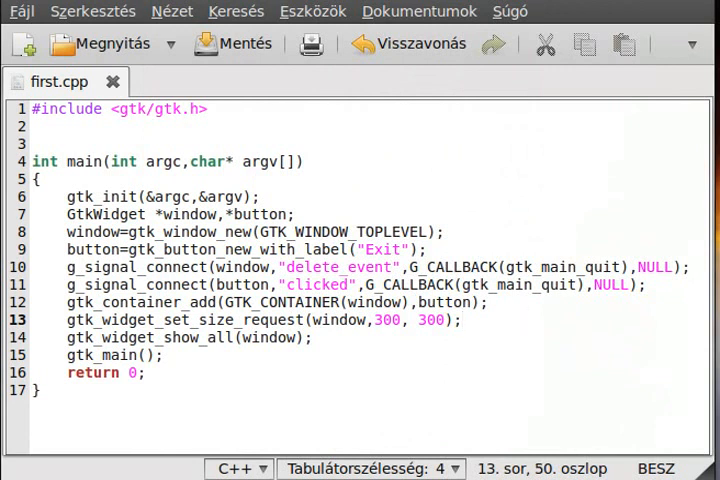
- Add gtk_widget_set_size_request(button,20,50); after the window size line and save first.cpp
{"action": "type", "text": "gtk_"}
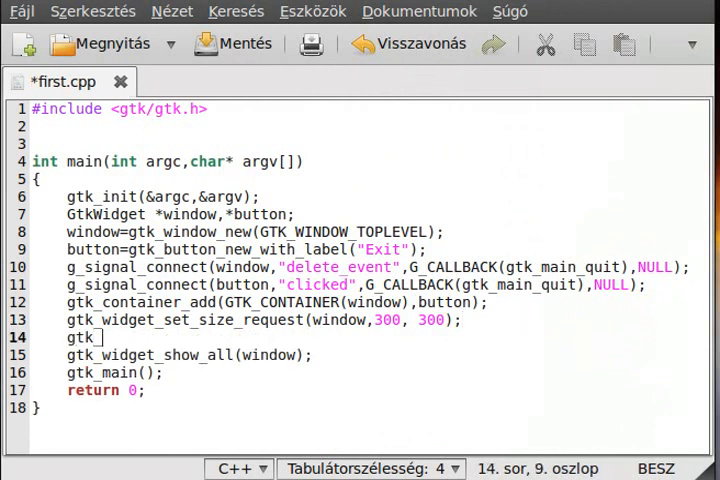
{"action": "type", "text": "widget_set_size_r"}
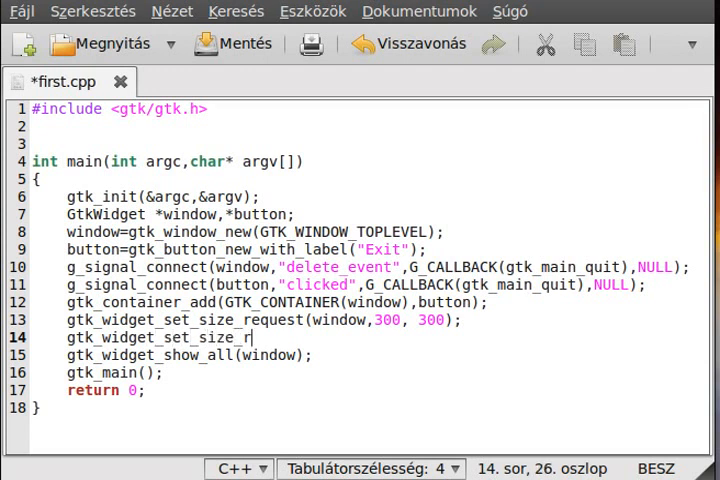
{"action": "type", "text": "equest"}
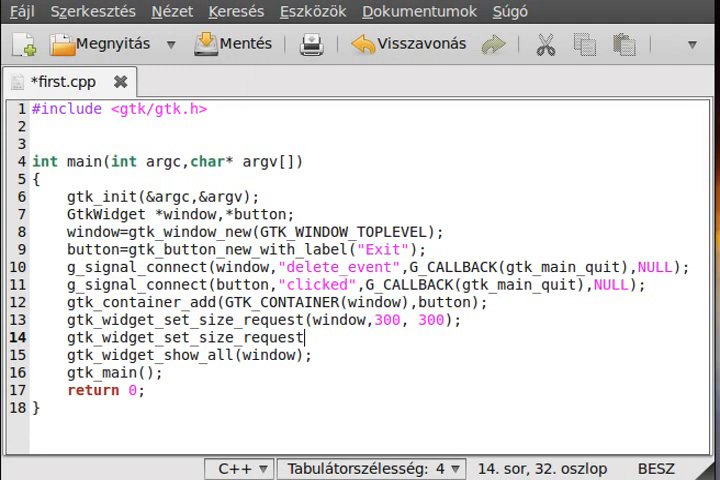
{"action": "type", "text": "(button,"}
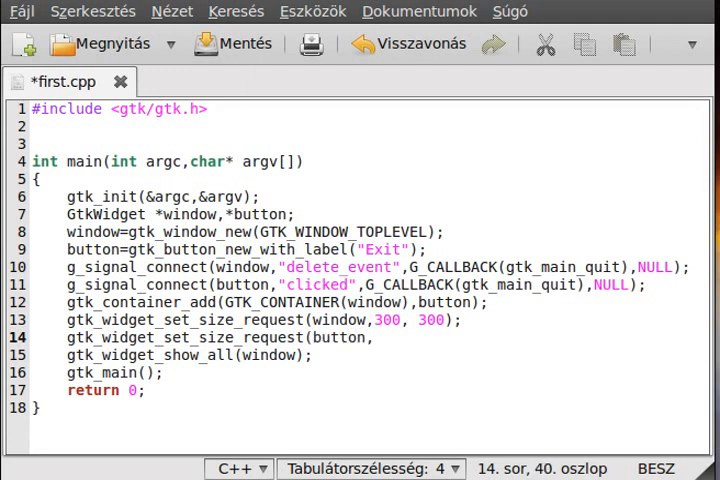
{"action": "type", "text": "20,"}
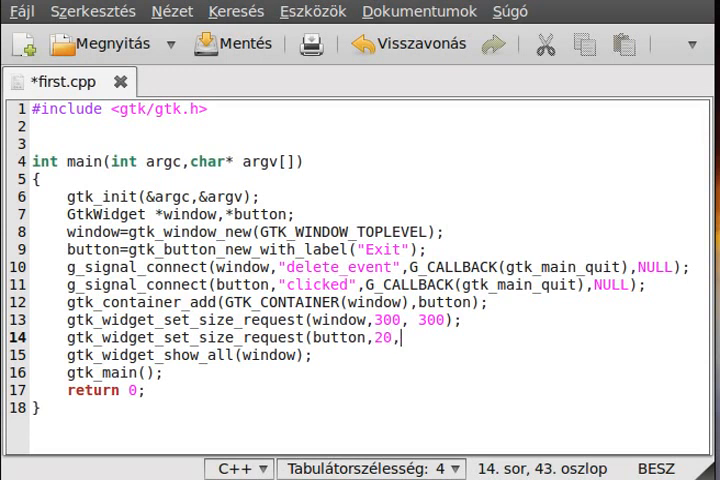
{"action": "type", "text": "50"}
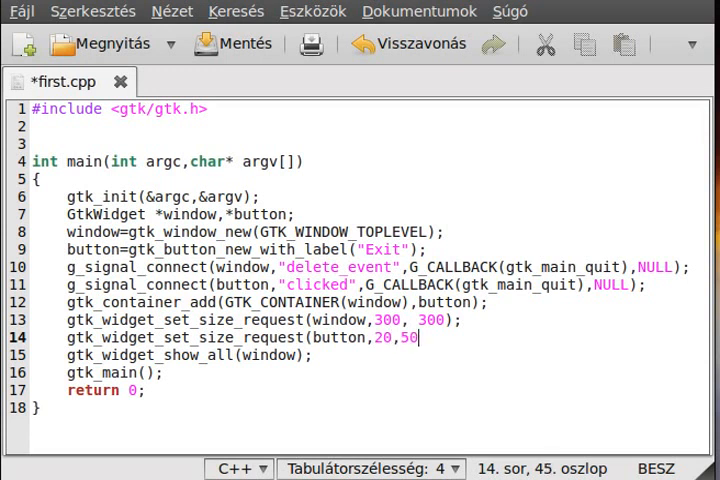
{"action": "type", "text": ");"}
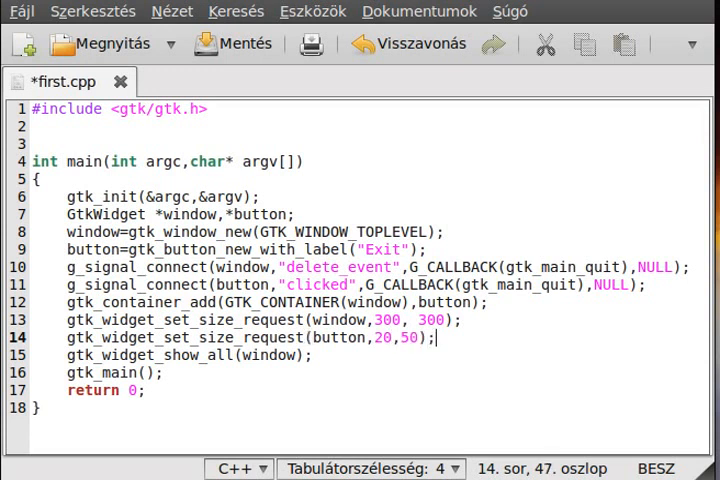
{"action": "left_click", "coordinate": [232, 44]}
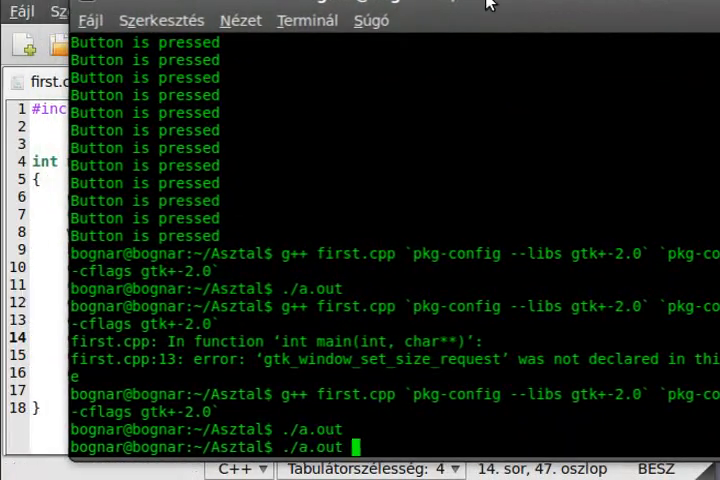
- Launch ./a.out from the terminal again
{"action": "scroll", "scroll_direction": "down", "scroll_amount": 3}
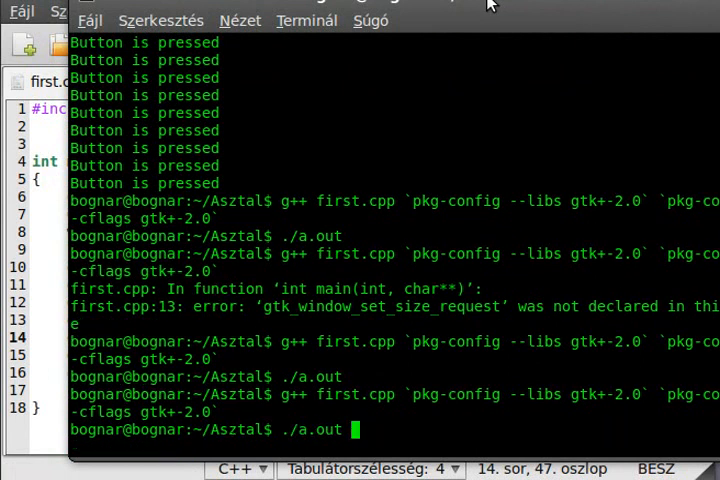
{"action": "key", "text": "Return"}
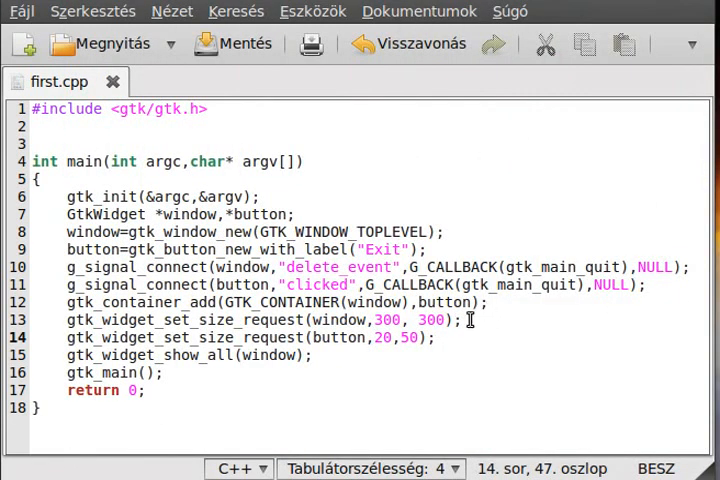
{"action": "mouse_move", "coordinate": [470, 338]}
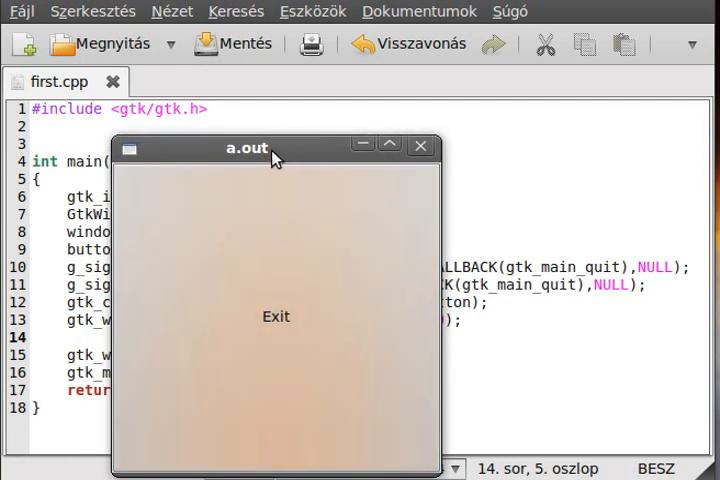
{"action": "mouse_move", "coordinate": [266, 158]}
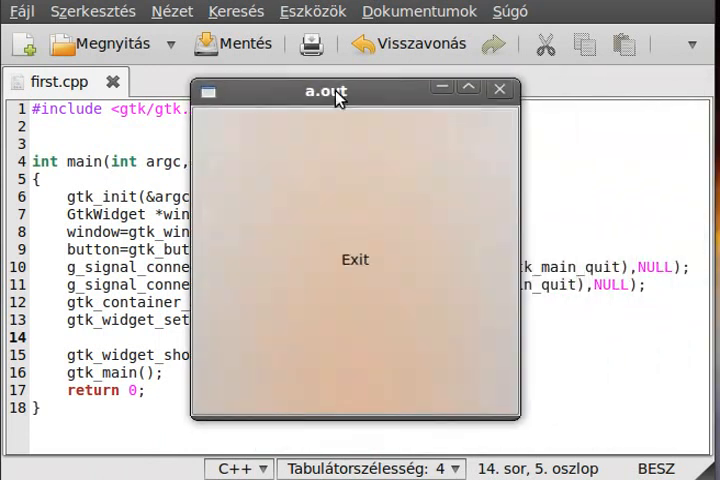
{"action": "mouse_move", "coordinate": [378, 12]}
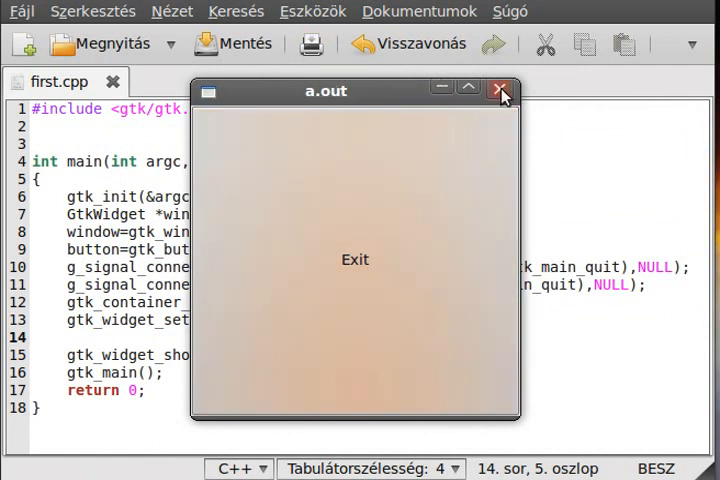
- Close the a.out window after checking the Exit button
{"action": "left_click", "coordinate": [500, 90]}
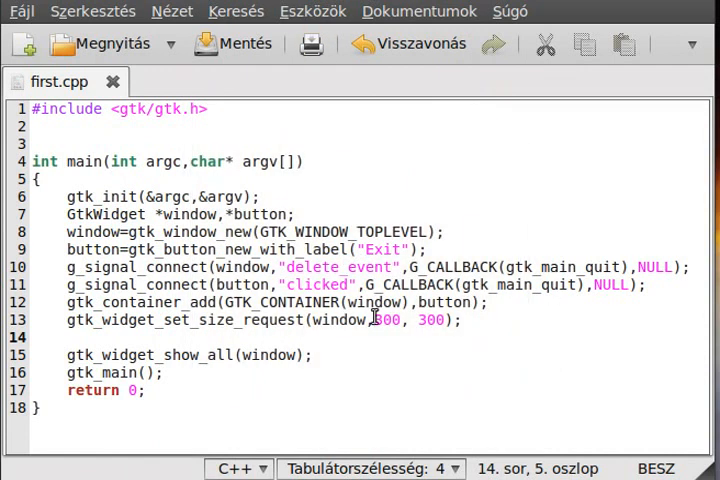
- Write gtk_window_set_title(GTK_WINDOW(window),"Hello world"); on line 14 and save first.cpp
{"action": "type", "text": "gtk_window_"}
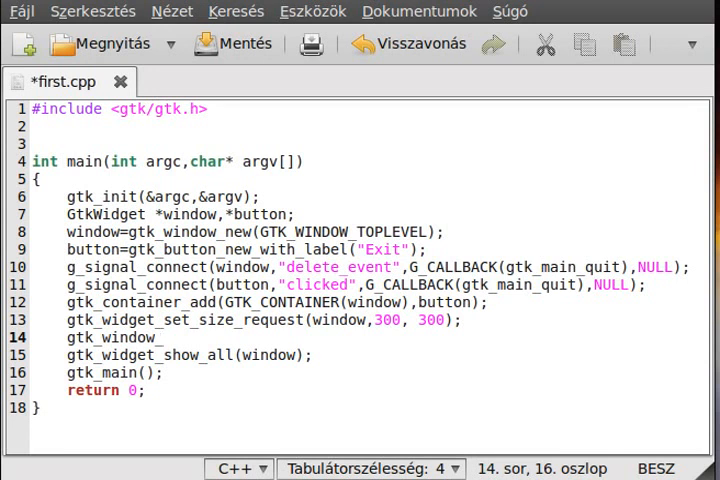
{"action": "type", "text": "set"}
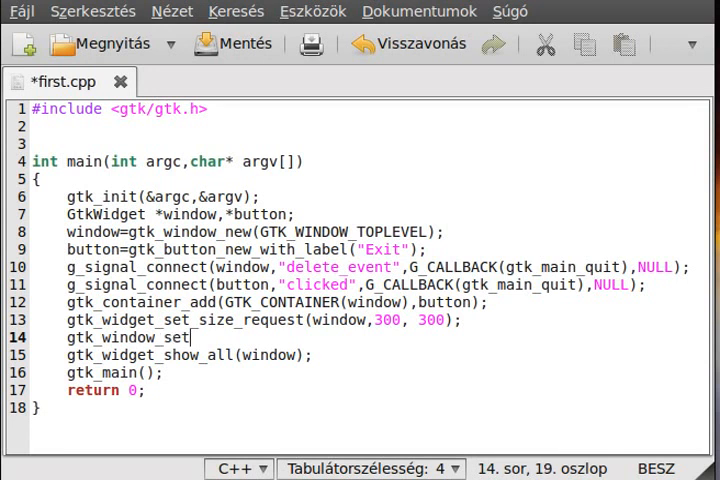
{"action": "type", "text": "_title"}
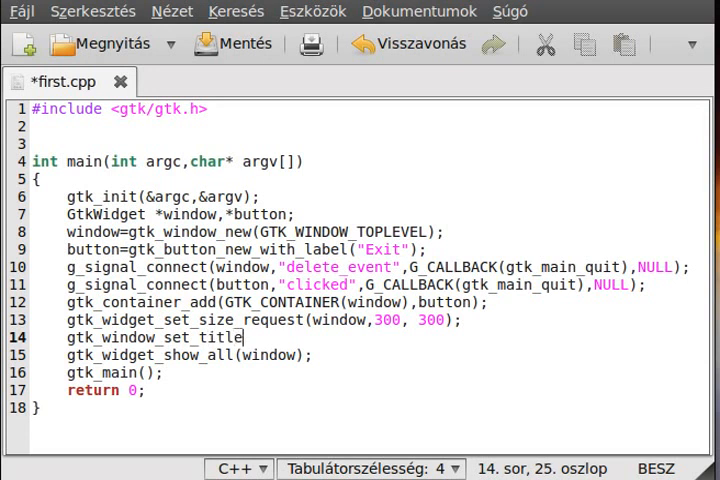
{"action": "type", "text": "(GTK_"}
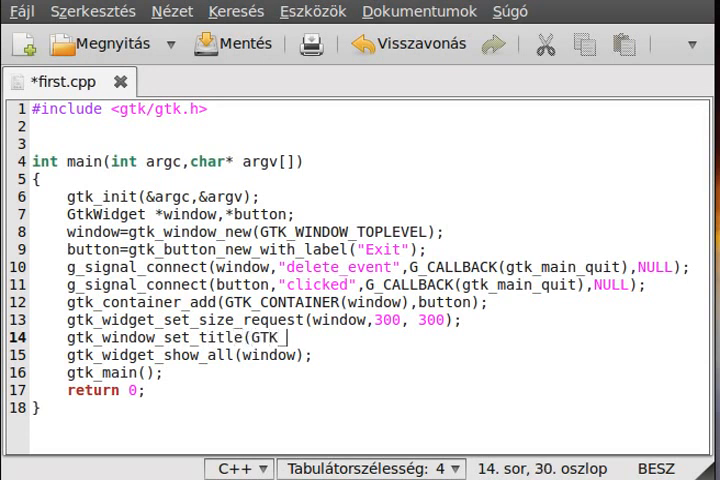
{"action": "type", "text": "WINDOW(win"}
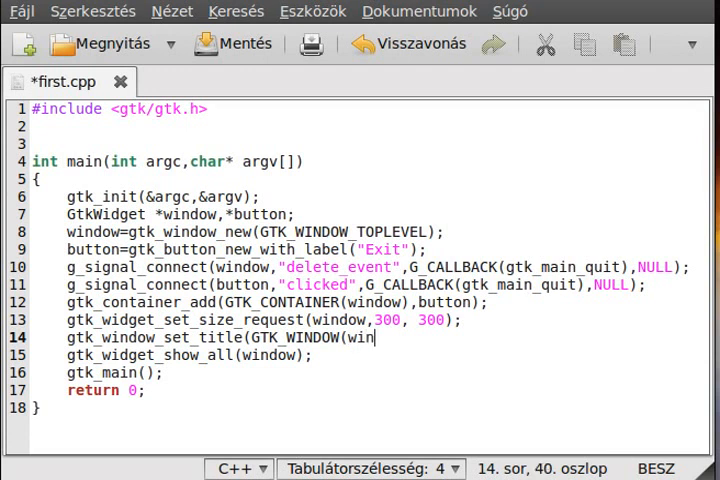
{"action": "type", "text": "dow)."}
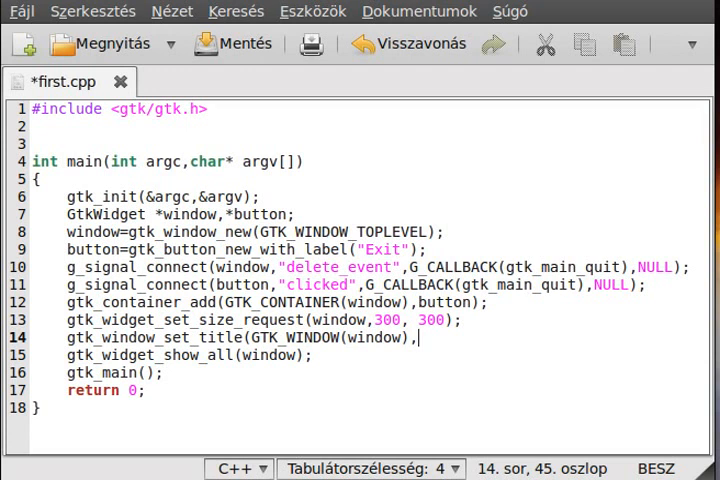
{"action": "type", "text": "\""}
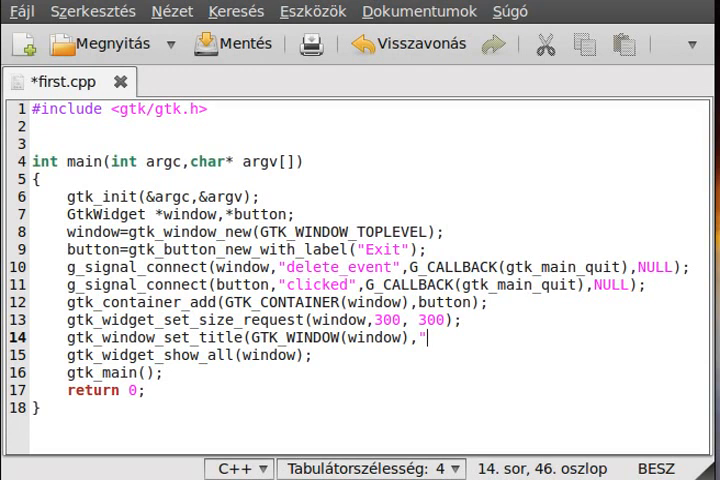
{"action": "type", "text": "Hello world"}
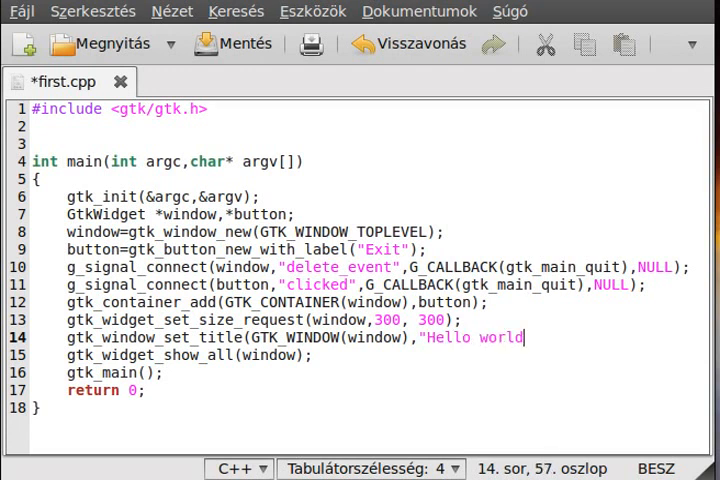
{"action": "type", "text": ");"}
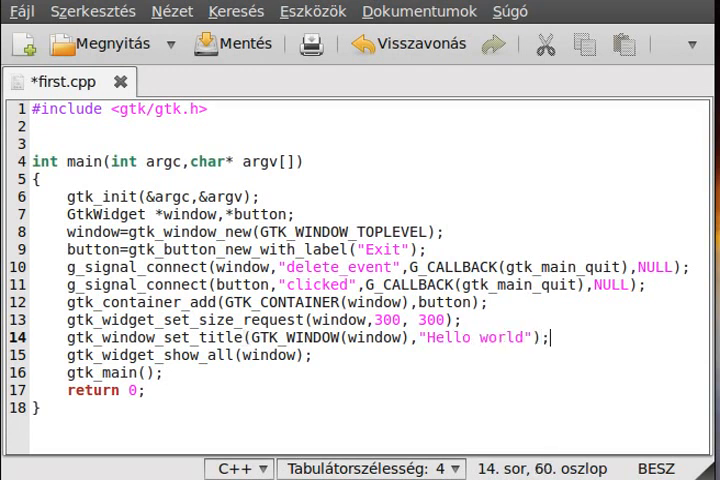
{"action": "left_click", "coordinate": [204, 44]}
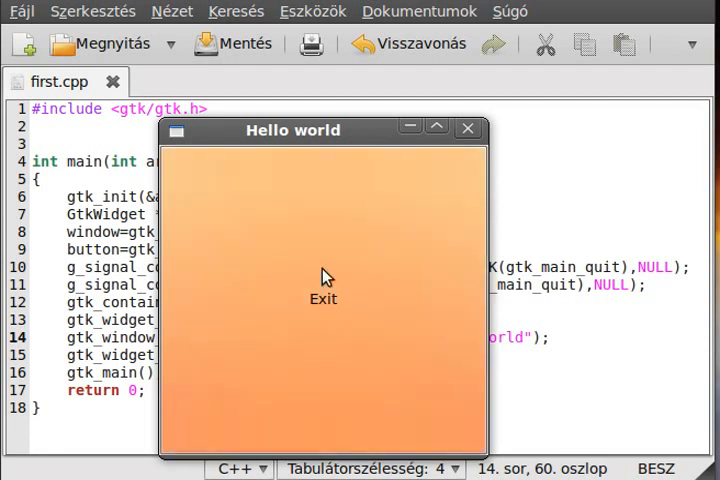
- Quit the Hello world program via its Exit button
{"action": "left_click", "coordinate": [468, 128]}
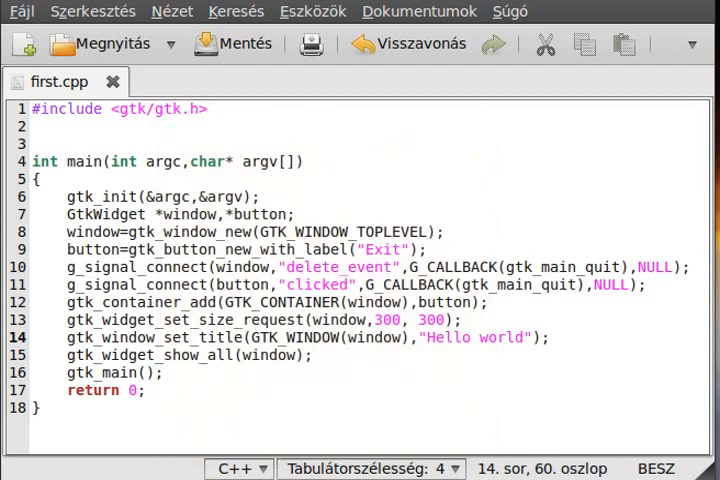